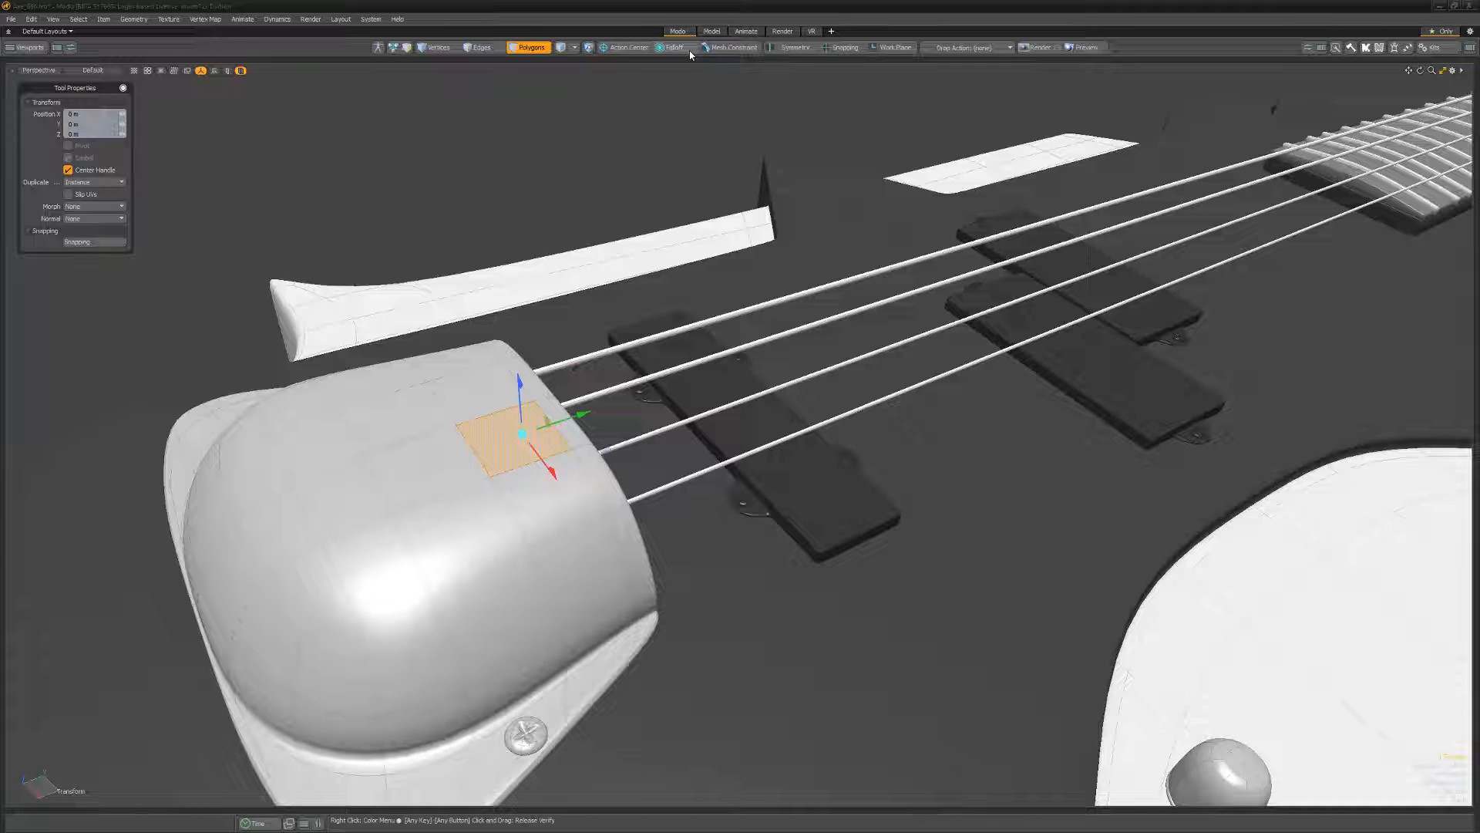
Enable Coplanar falloff on the selected bridge polygon, then pick a polygon on the pickup top.
click(674, 47)
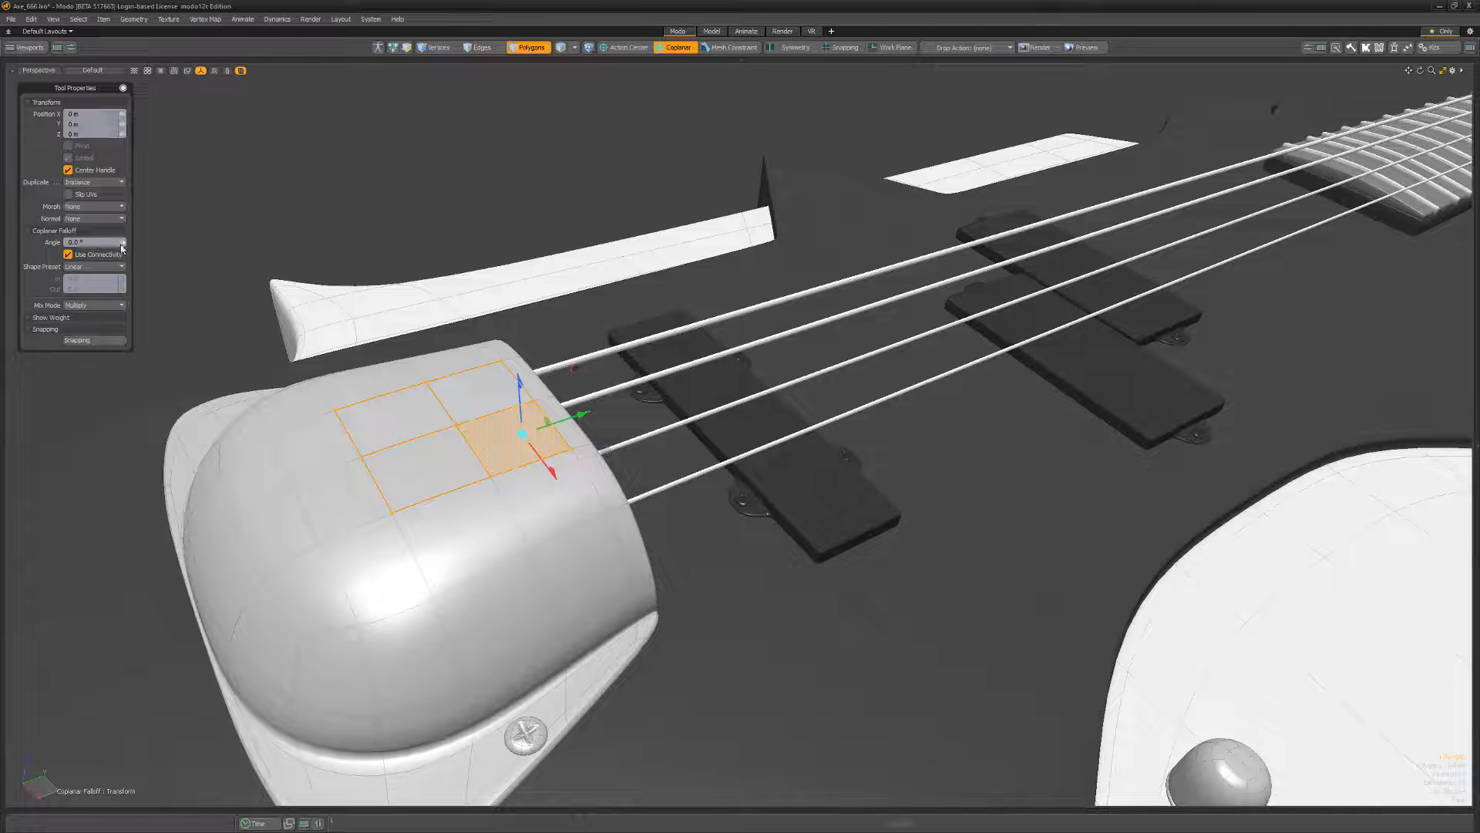
click(121, 243)
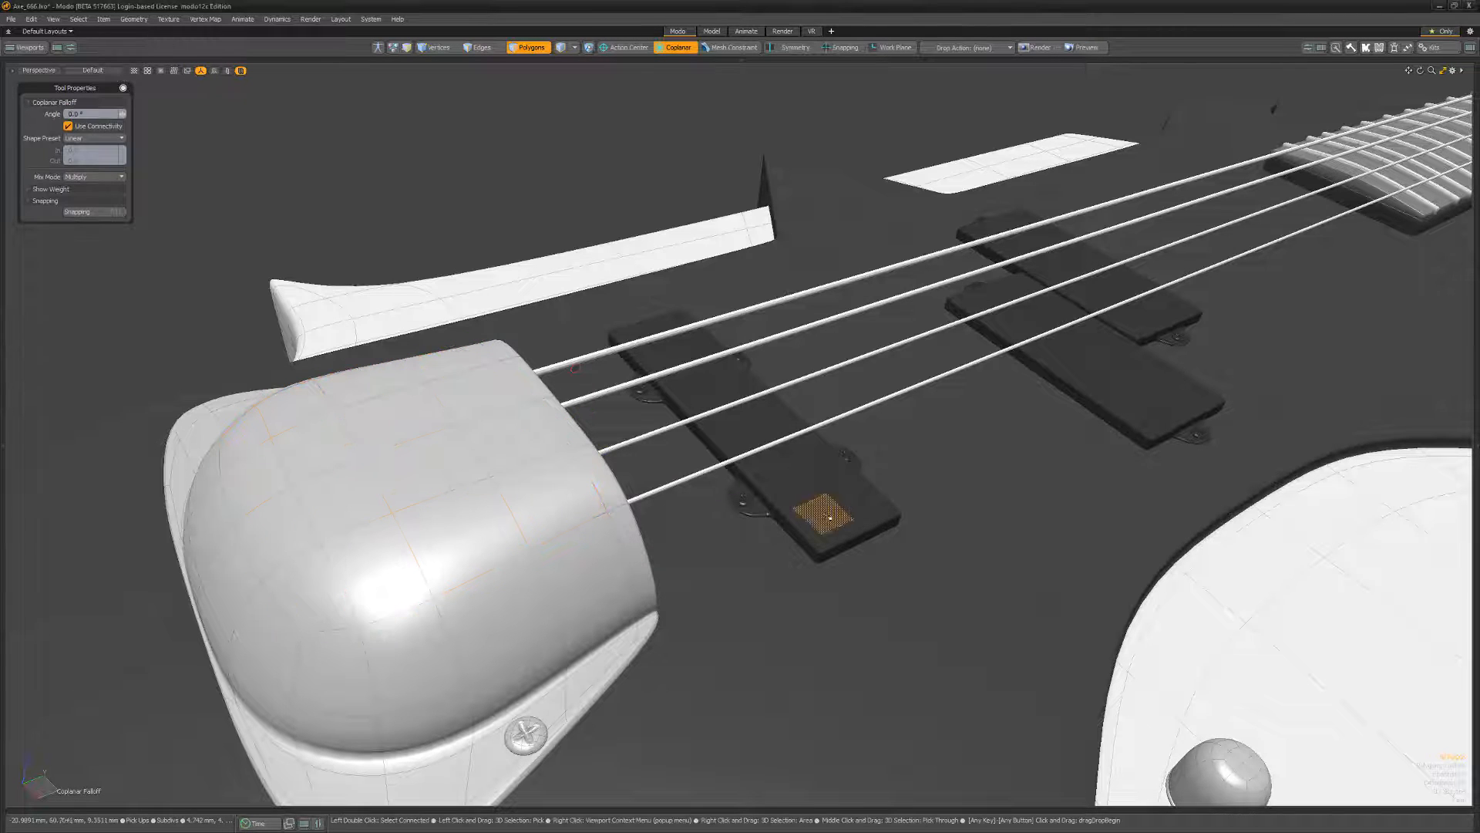
Spread the coplanar falloff across the pickup's entire flat top surface.
click(821, 509)
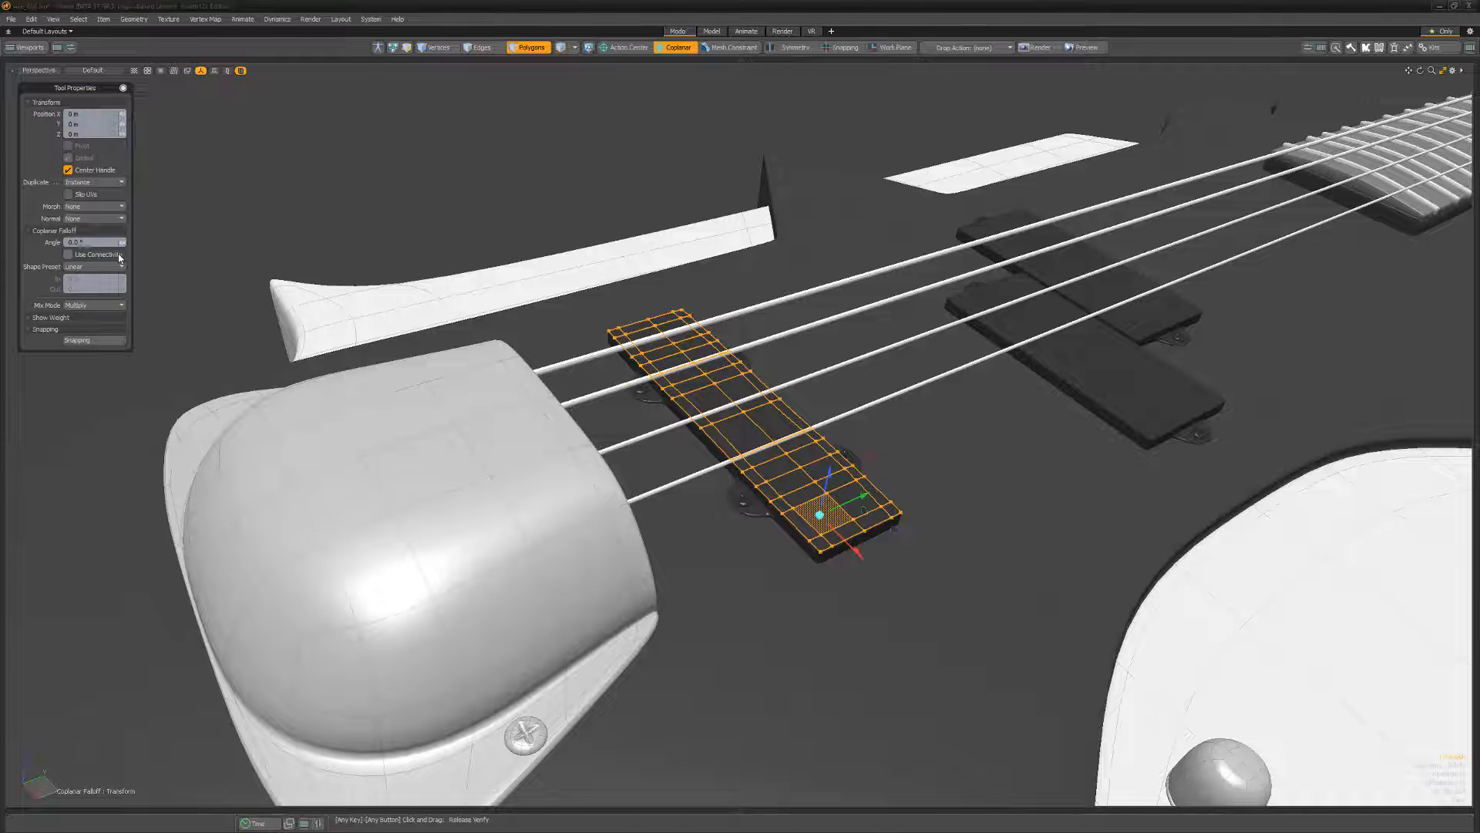